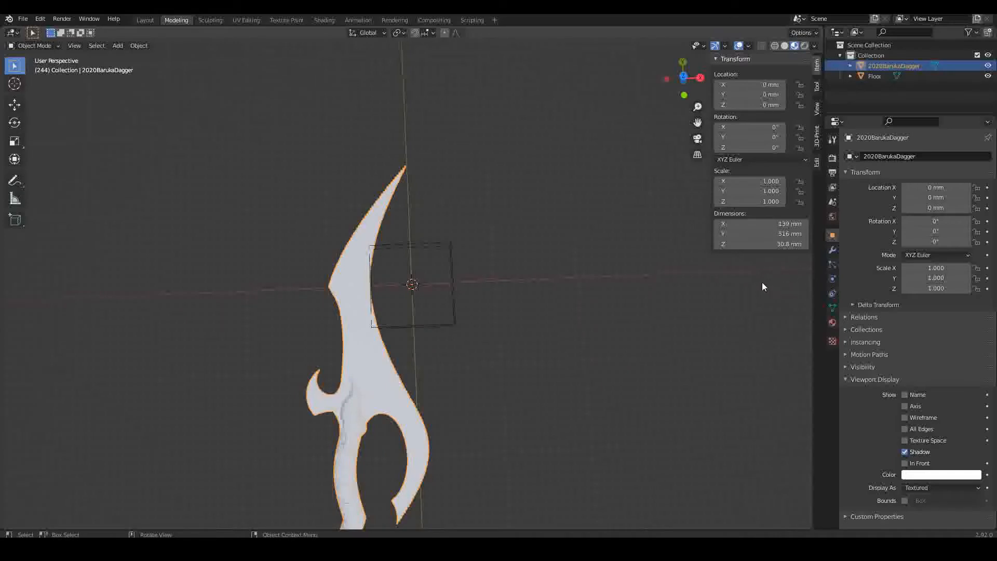
Rotate the dagger 90° on X so it stands upright above the floor grid.
key("r")
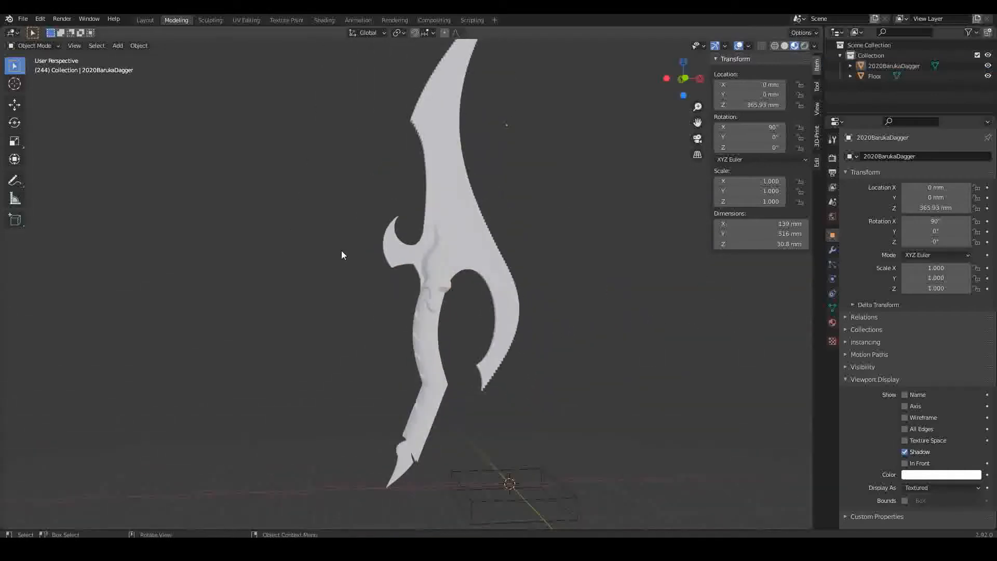
Scale the new plane's strip so it extends further along the blade's curved edge.
left_click(446, 254)
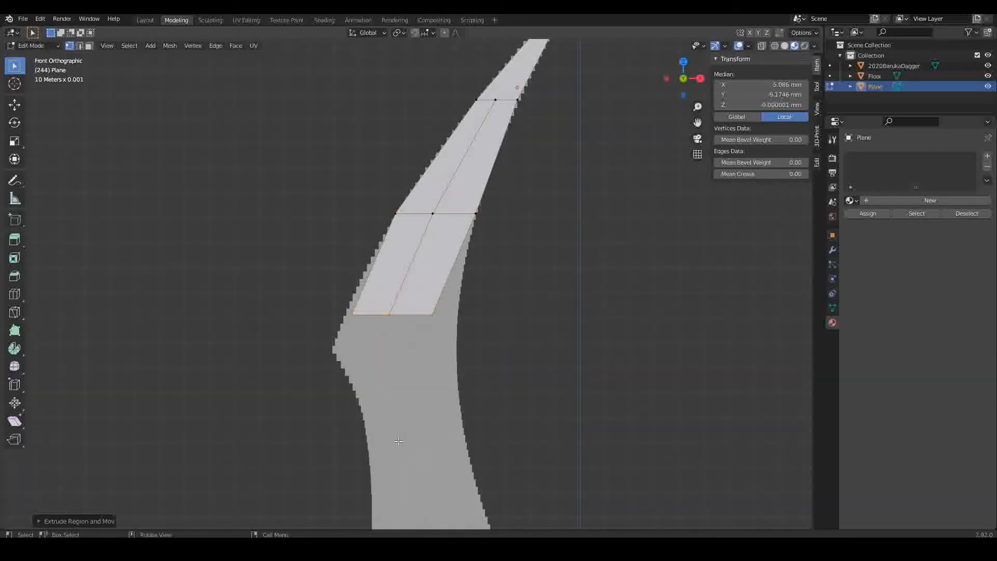
key("s")
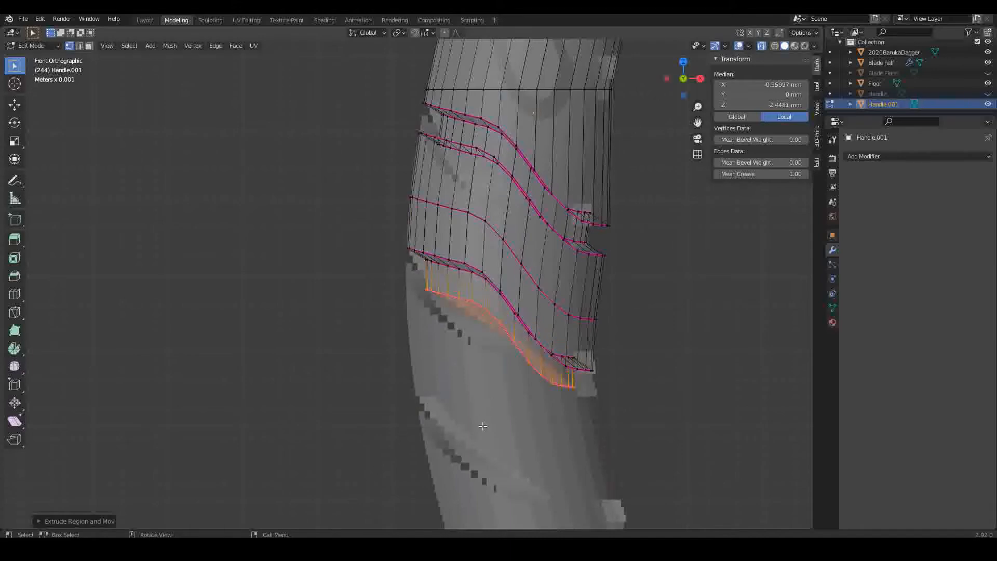
Extrude and scale another groove ring around Handle.001.
key("s")
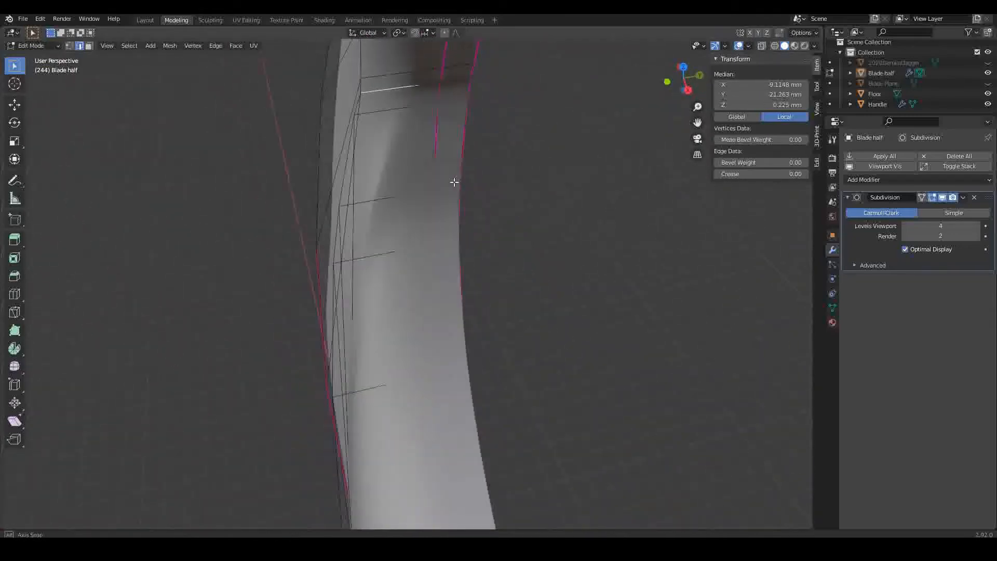
Slide a Blade half vertex along Y onto the reference curve and leave Edit Mode.
key("g")
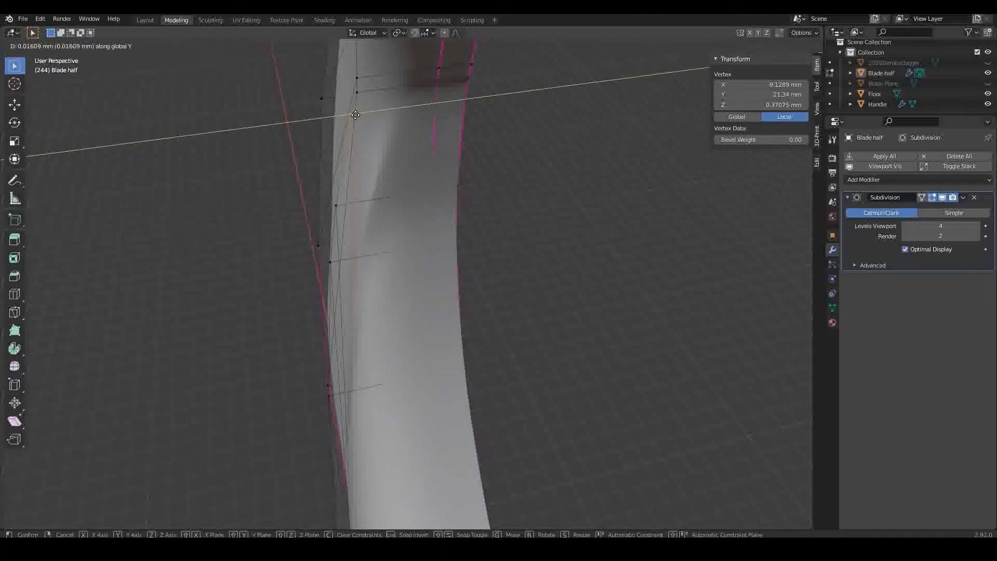
key("Tab")
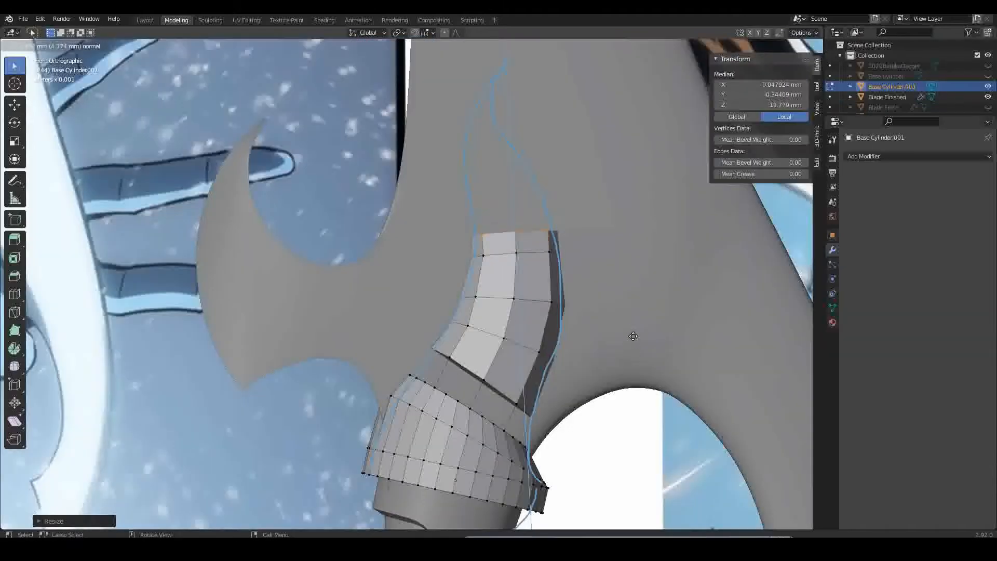
Move the newly extruded top ring of Base Cylinder.001 up along the hilt outline.
key("g")
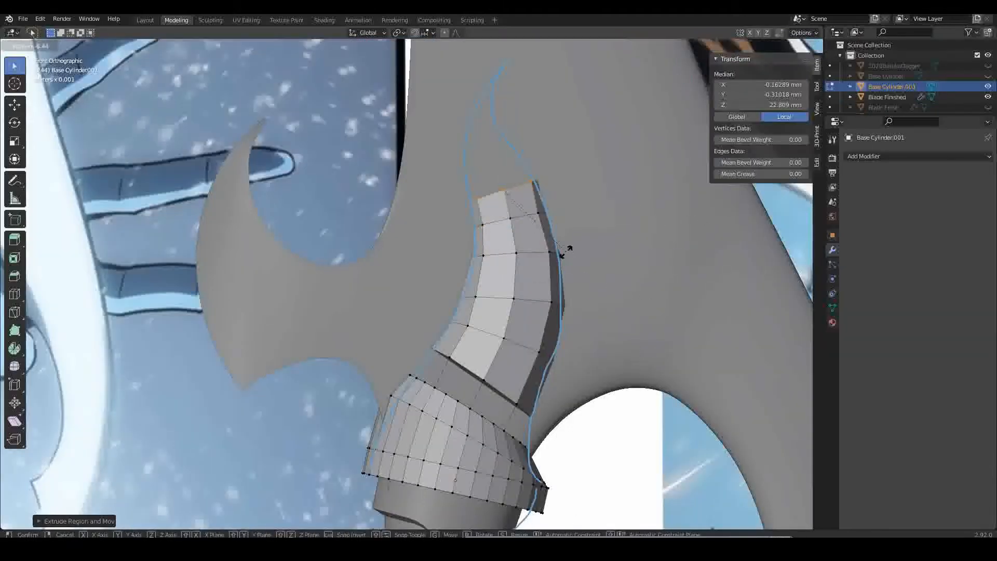
mouse_move(549, 229)
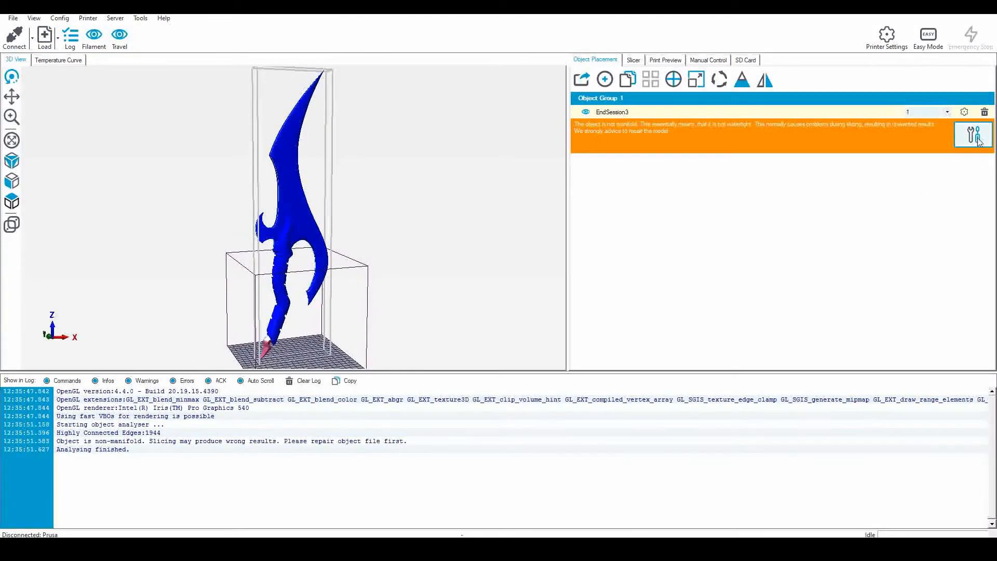
mouse_move(817, 272)
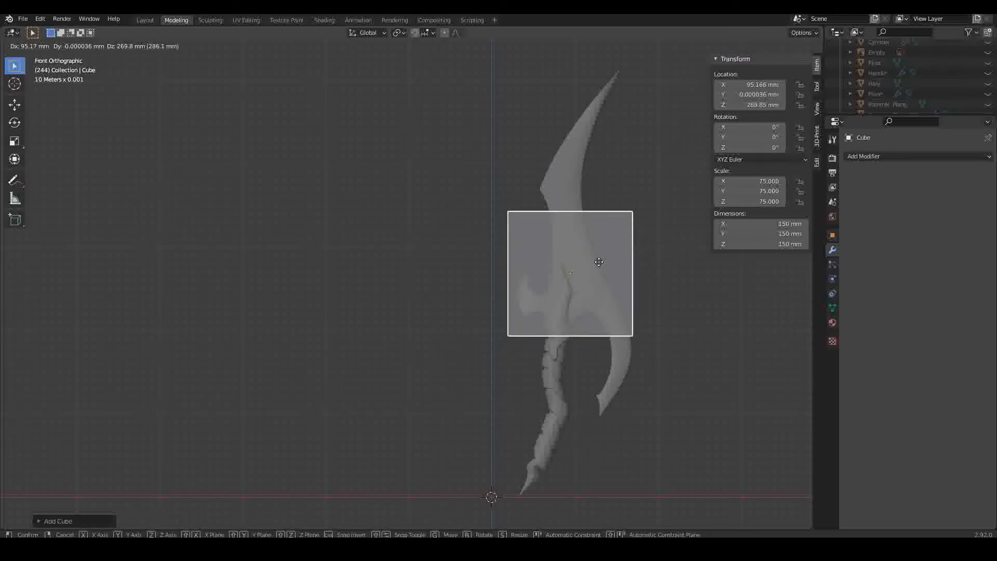
mouse_move(602, 263)
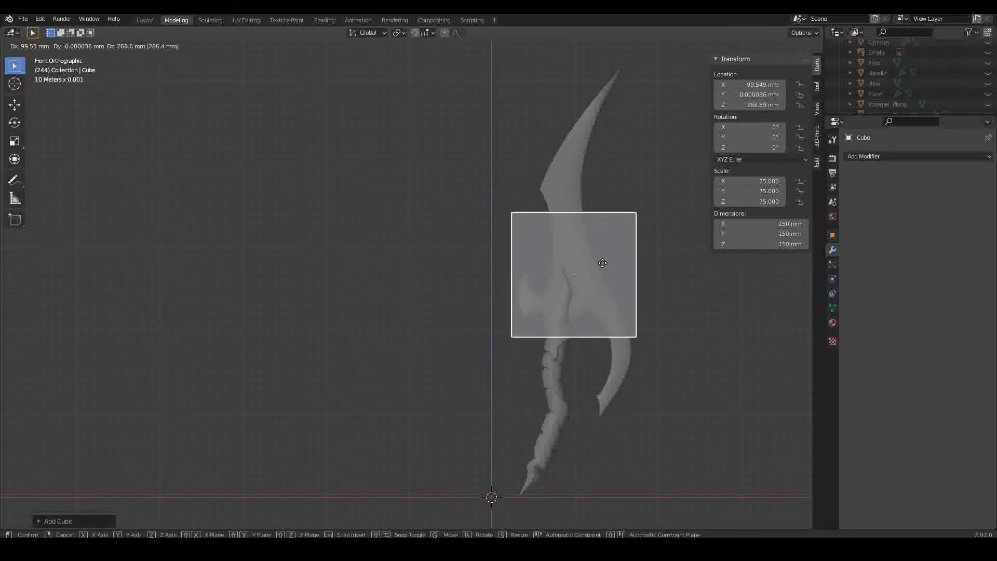
mouse_move(601, 254)
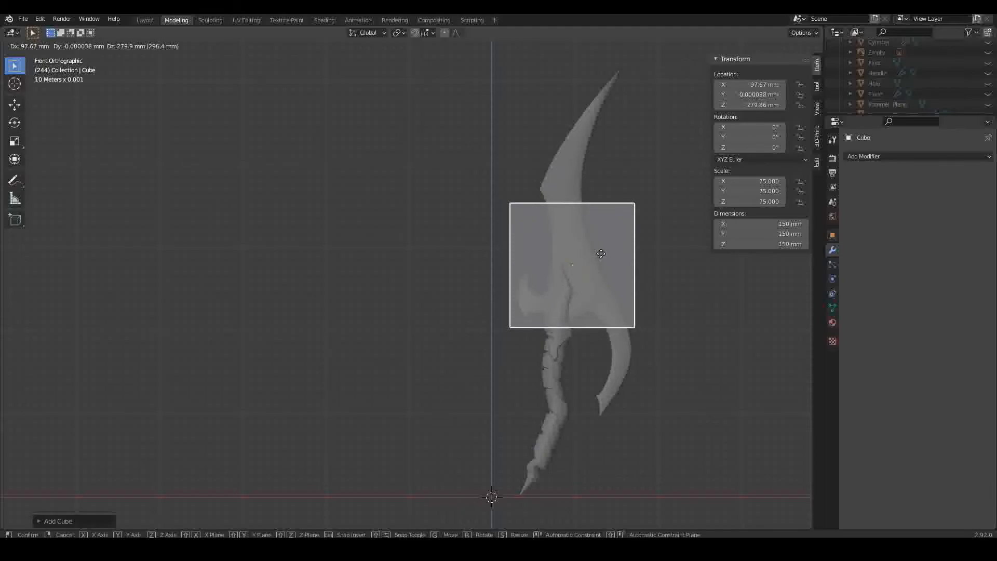